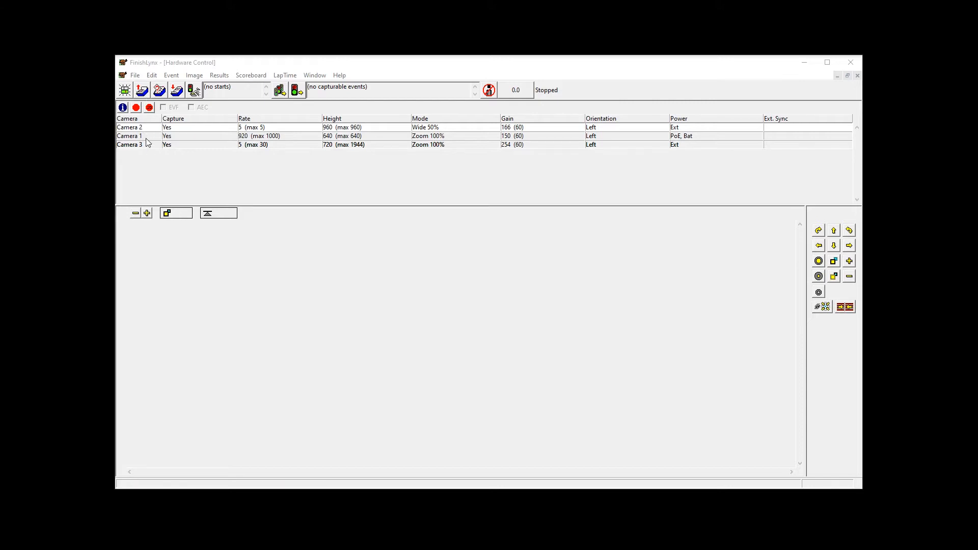
Step: Align the selected camera and arm a new event showing Camera 2 and Camera 1 panes
{"action": "left_click", "coordinate": [135, 107]}
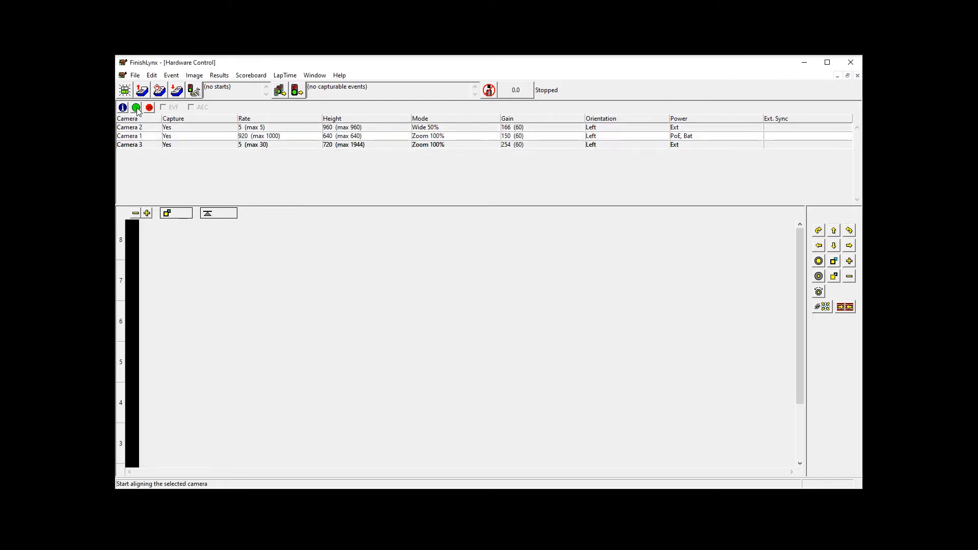
{"action": "left_click", "coordinate": [136, 107]}
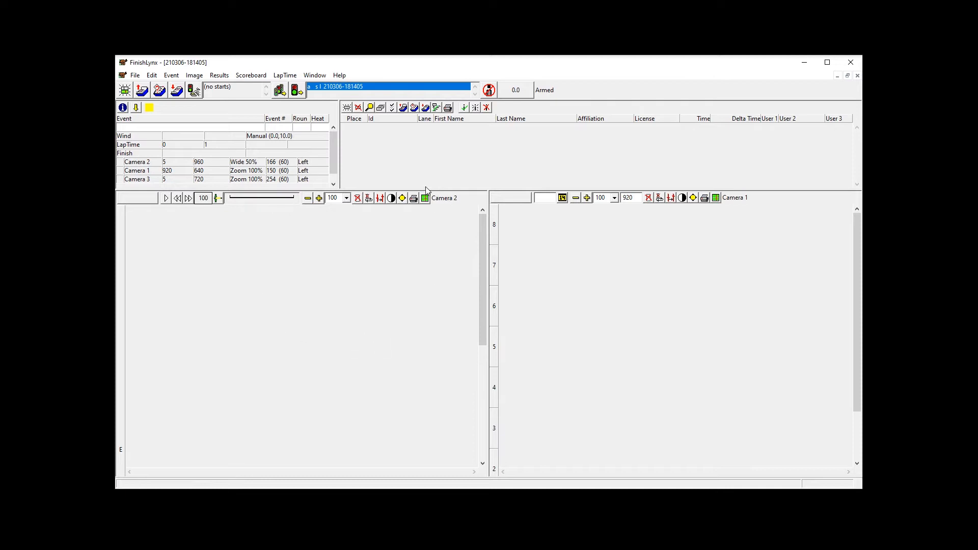
Step: Set the event Window Layout to results on the left with camera panes beside, and confirm
{"action": "left_click", "coordinate": [134, 74]}
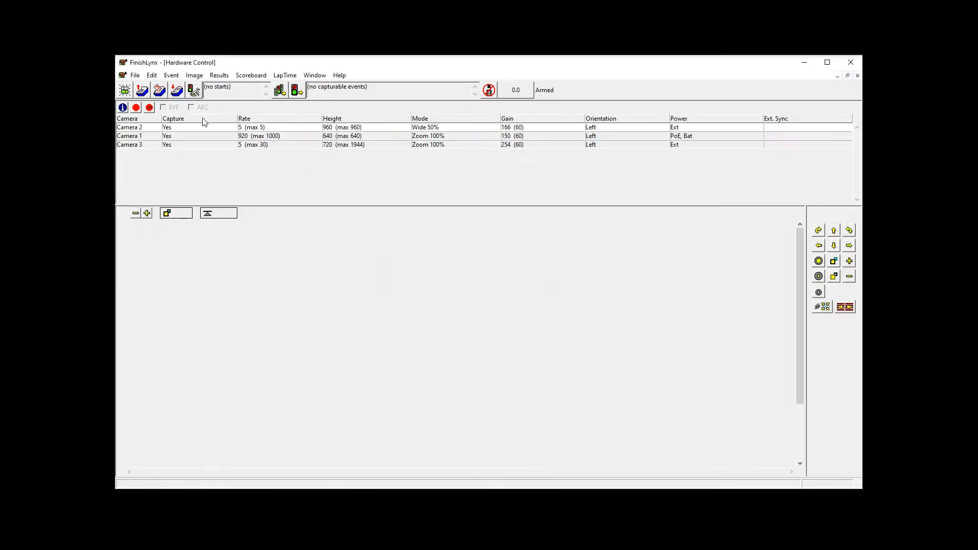
{"action": "left_click", "coordinate": [171, 74]}
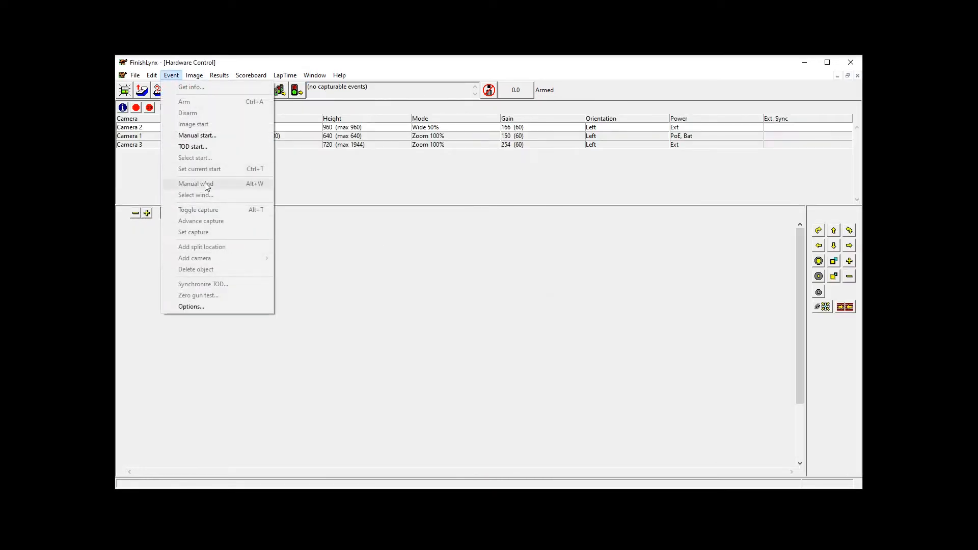
{"action": "mouse_move", "coordinate": [191, 306]}
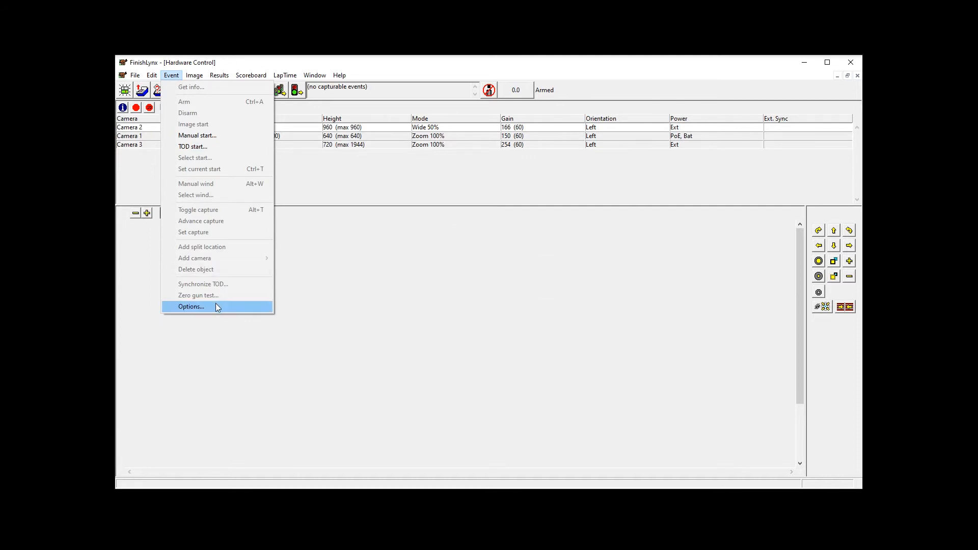
{"action": "left_click", "coordinate": [191, 306]}
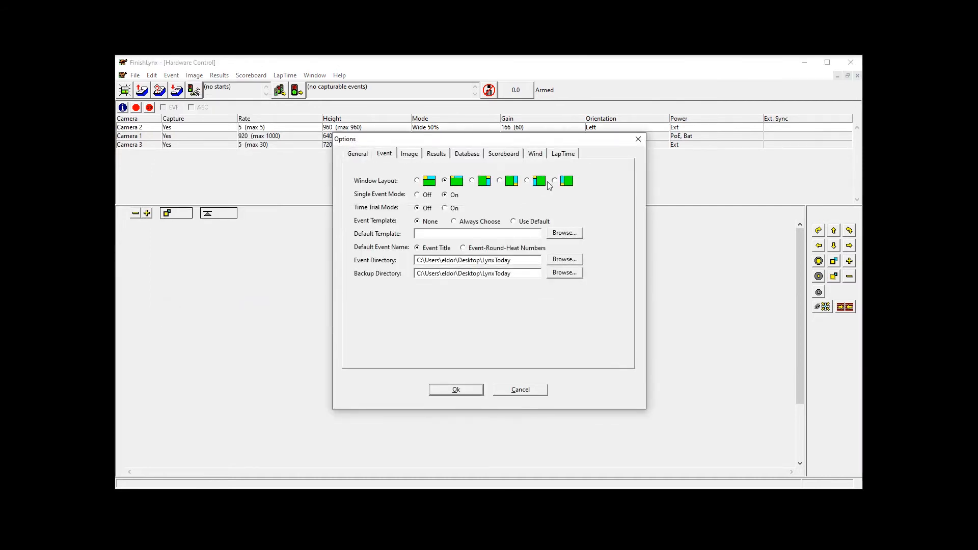
{"action": "left_click", "coordinate": [553, 180]}
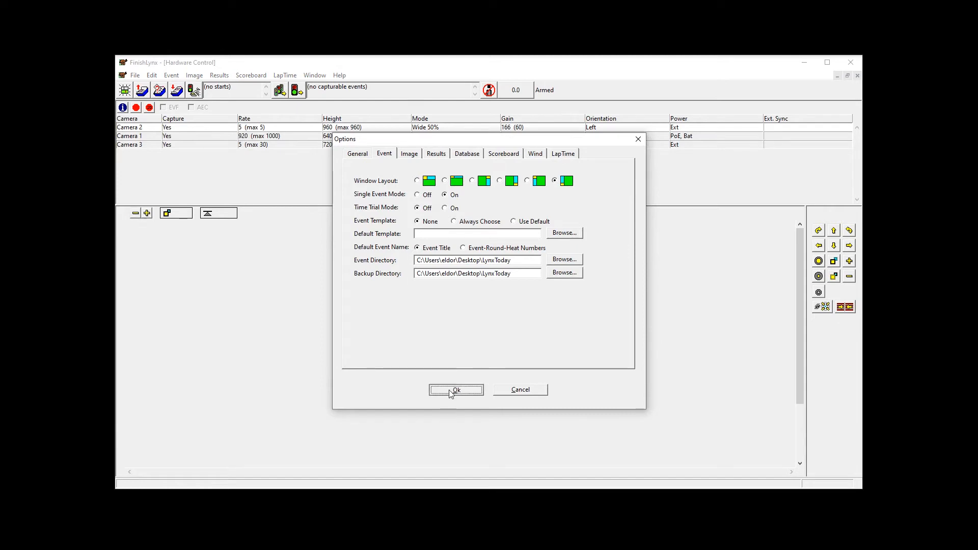
{"action": "left_click", "coordinate": [456, 389]}
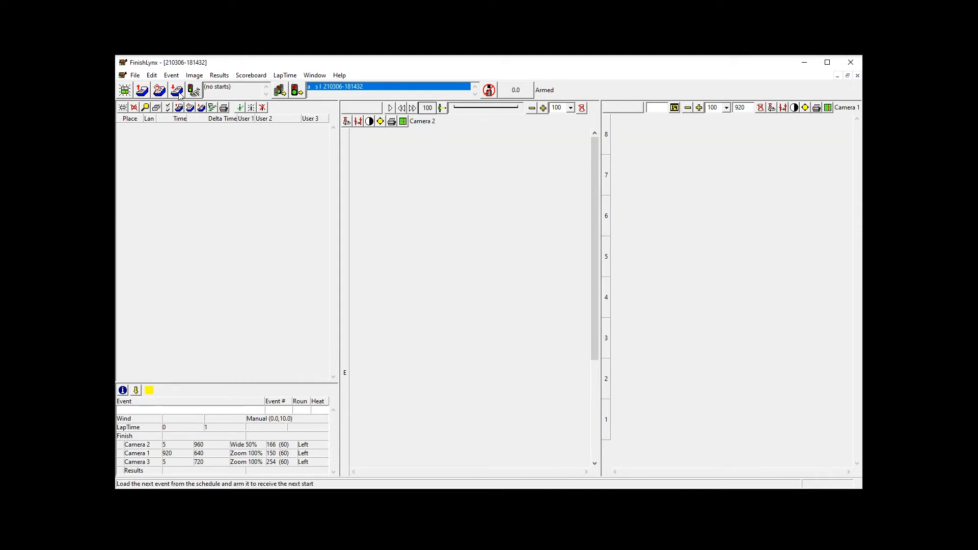
Step: Close the event answering No to 'Save before closing?', returning to hardware control
{"action": "left_click", "coordinate": [151, 74]}
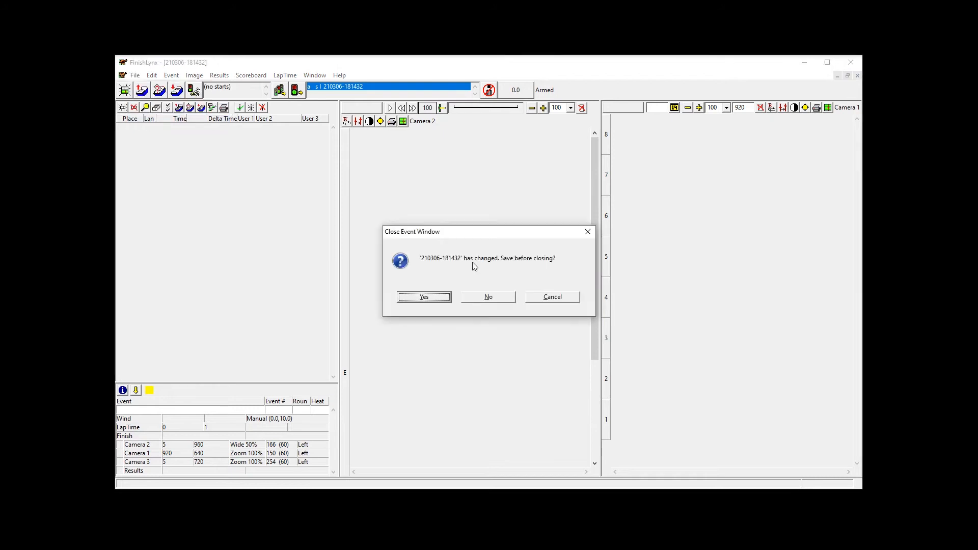
{"action": "left_click", "coordinate": [488, 297]}
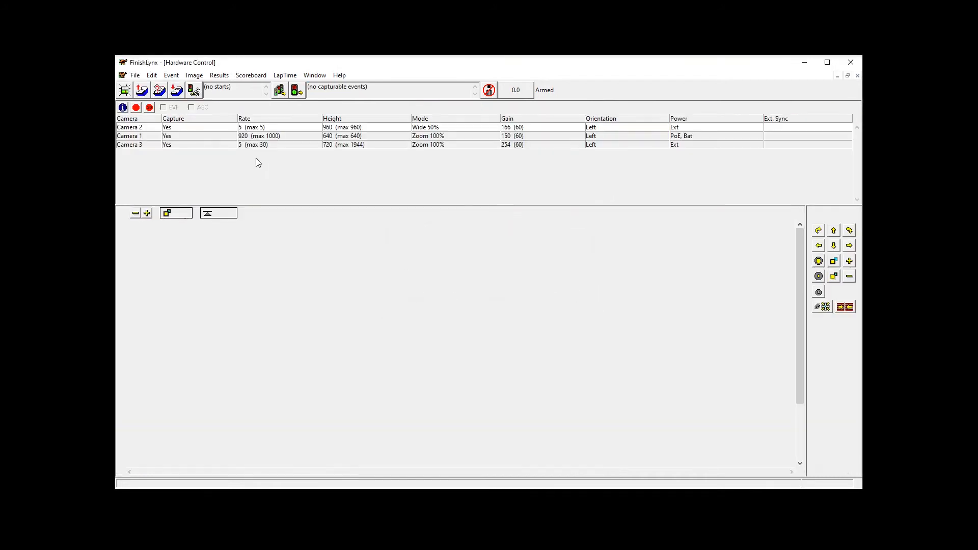
{"action": "left_click", "coordinate": [171, 74]}
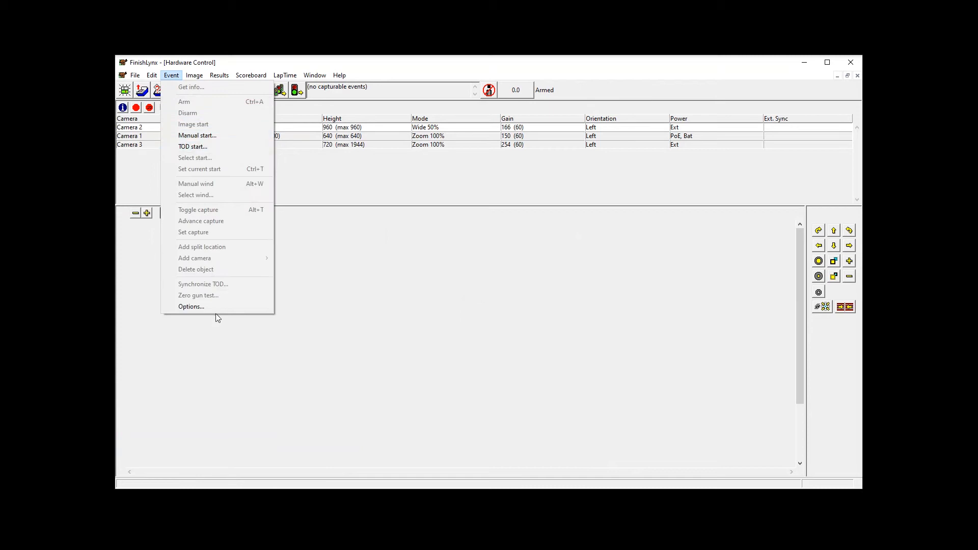
Step: Restore the Window Layout with event info and results on top, camera panes below
{"action": "left_click", "coordinate": [190, 306]}
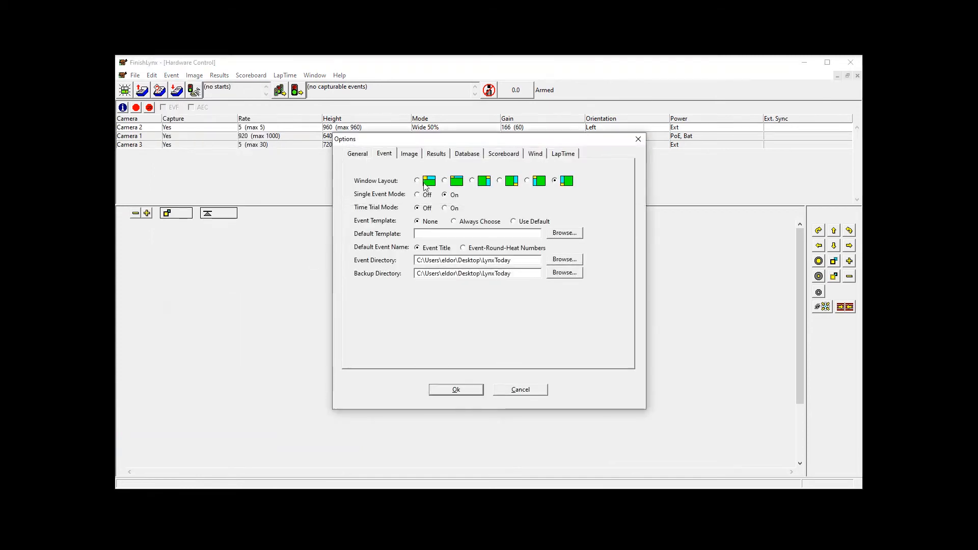
{"action": "left_click", "coordinate": [456, 389]}
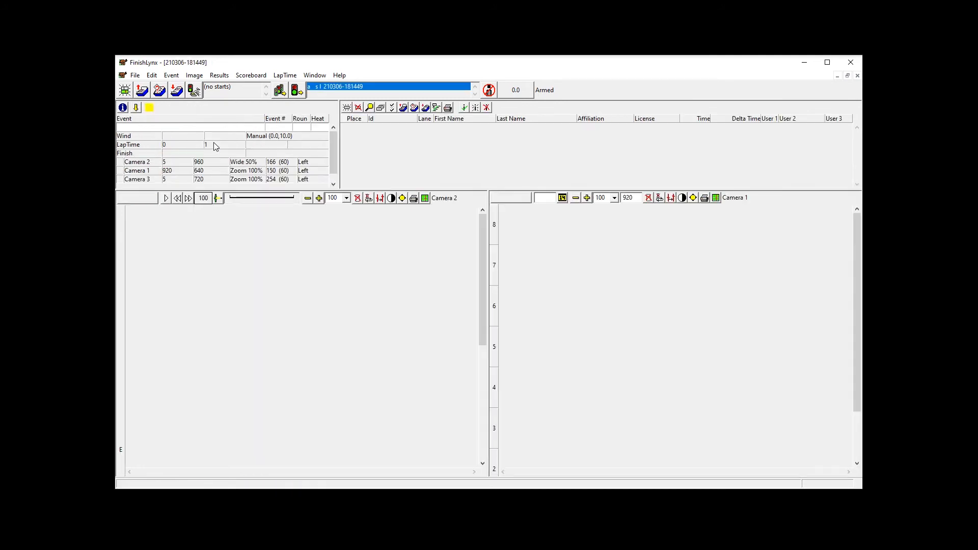
{"action": "mouse_move", "coordinate": [153, 180]}
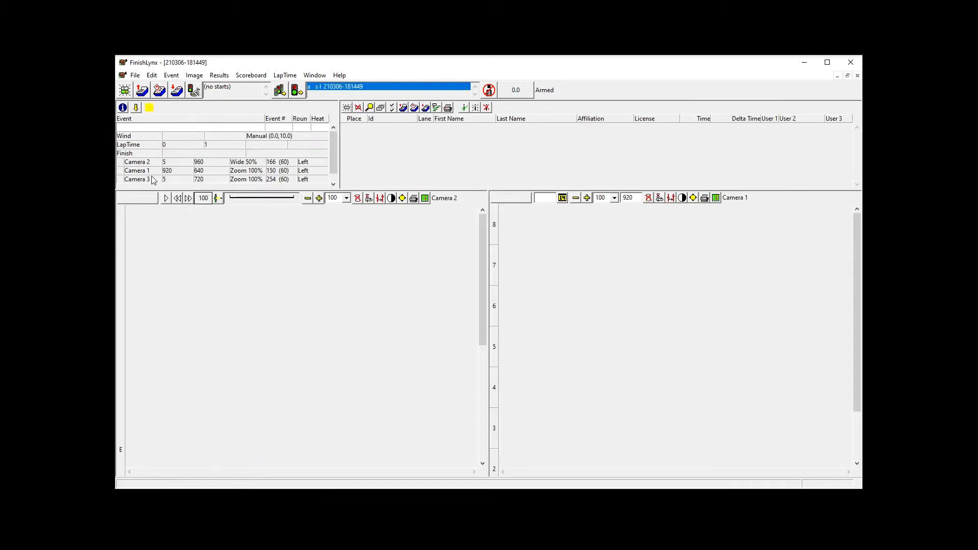
Step: Set Camera 1's pane orientation to Bottom and Camera 3's to Right
{"action": "left_click", "coordinate": [312, 179]}
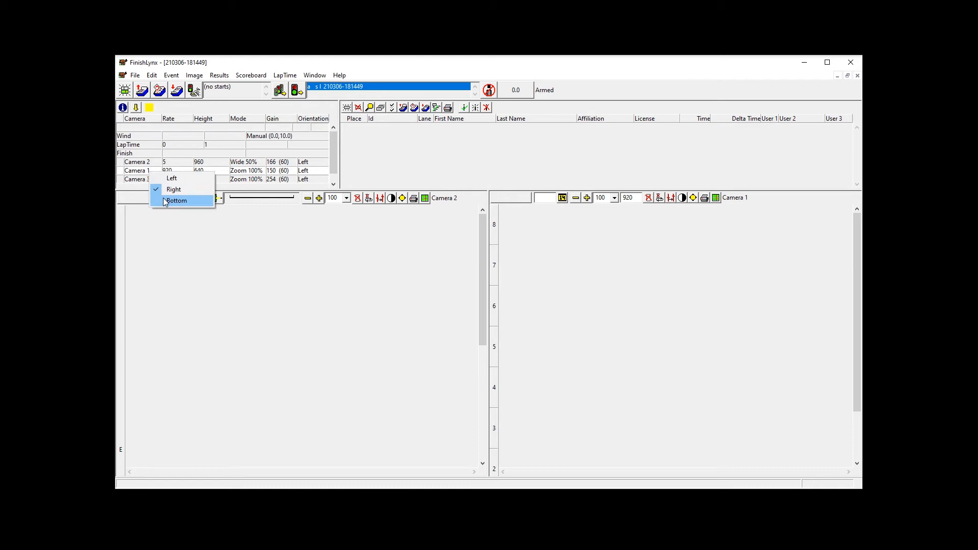
{"action": "left_click", "coordinate": [176, 200]}
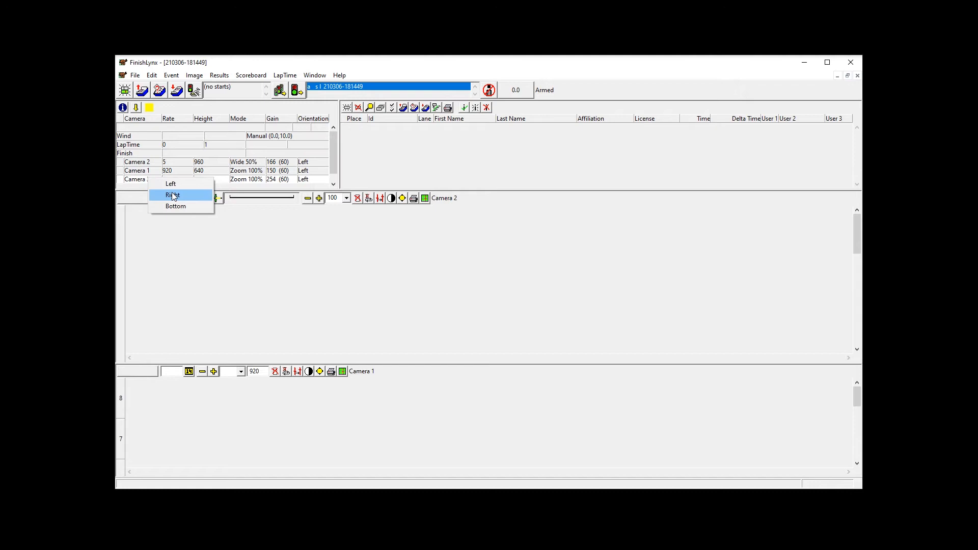
{"action": "left_click", "coordinate": [170, 183]}
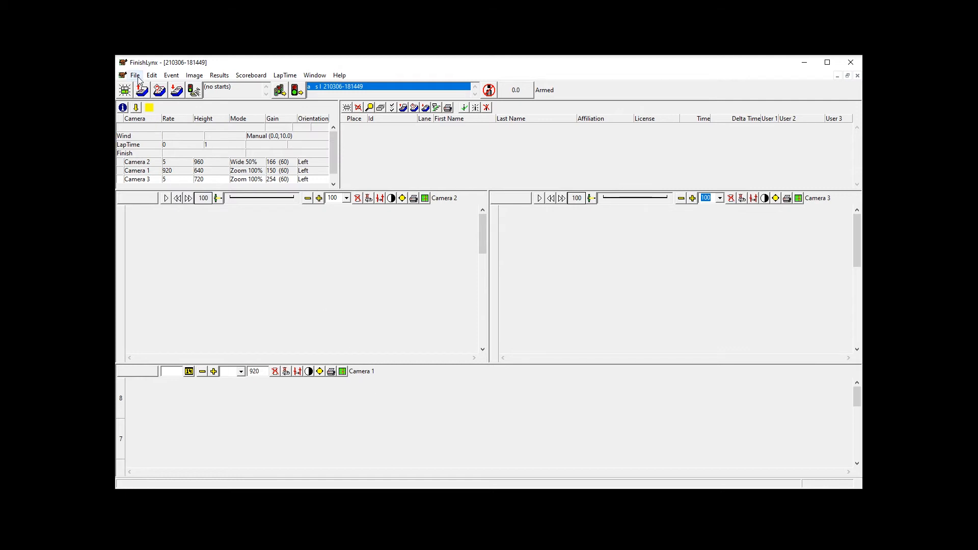
{"action": "mouse_move", "coordinate": [495, 268]}
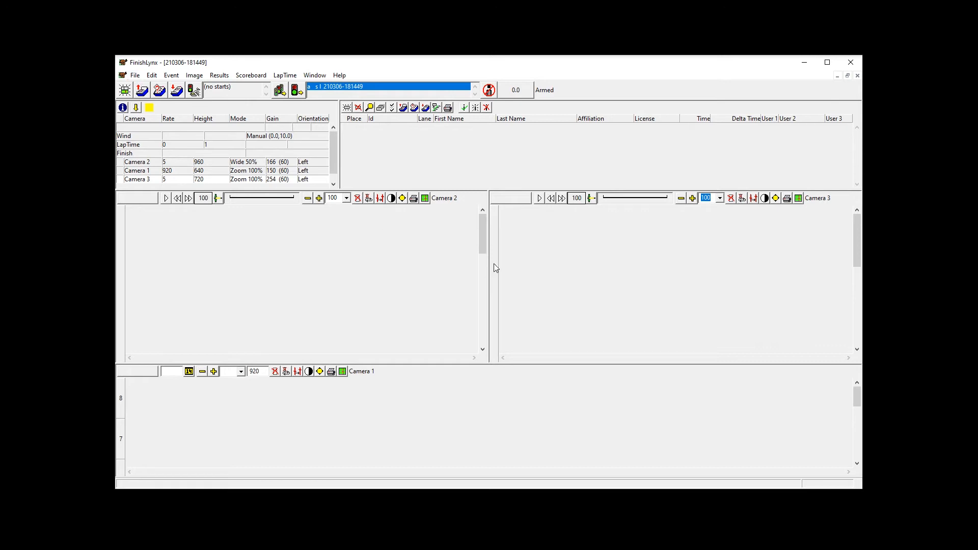
{"action": "mouse_move", "coordinate": [405, 359]}
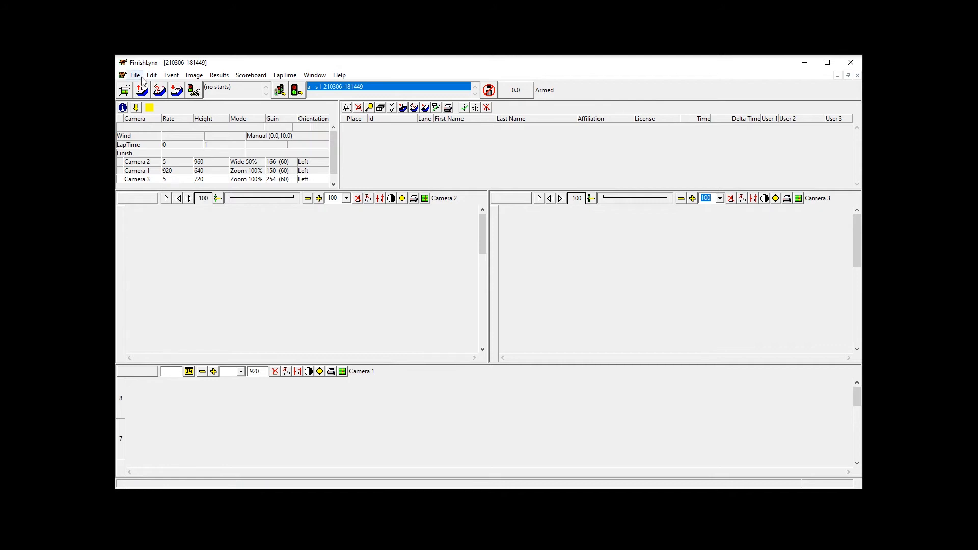
Step: Save the three-camera event as 'template' in the LynxToday folder
{"action": "left_click", "coordinate": [134, 74]}
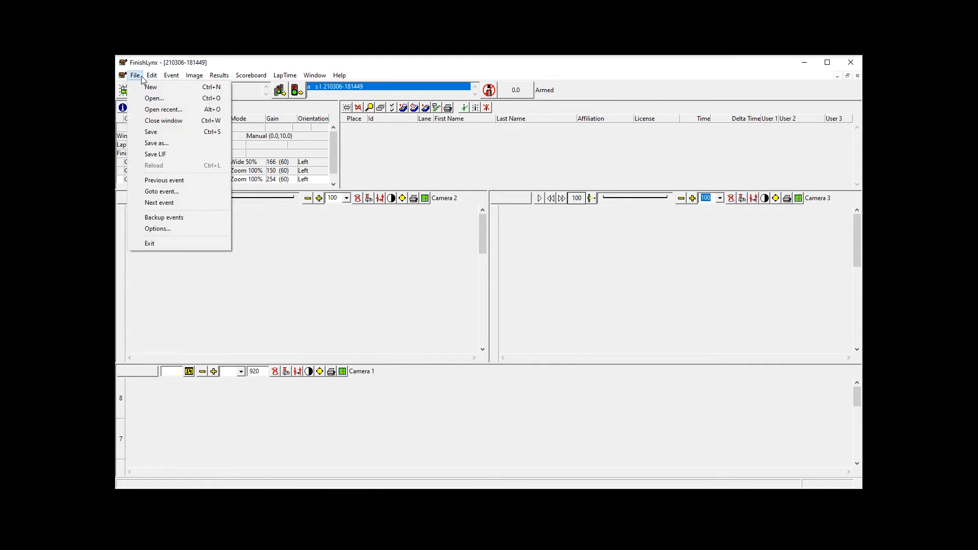
{"action": "left_click", "coordinate": [156, 143]}
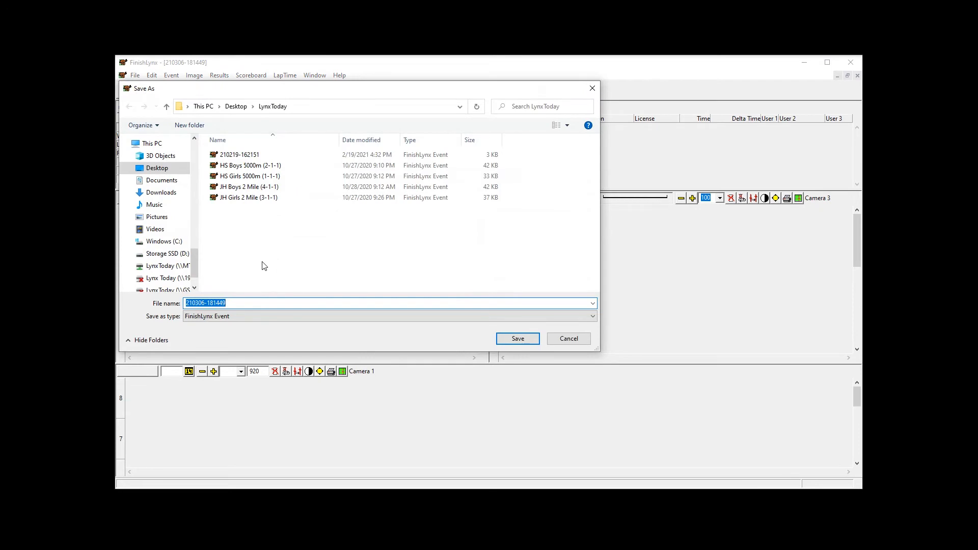
{"action": "type", "text": "templa"}
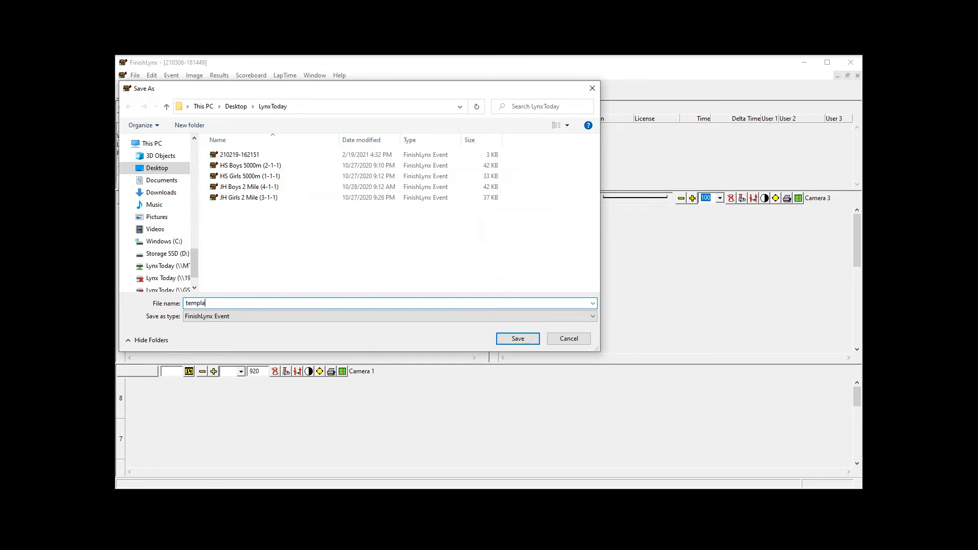
{"action": "type", "text": "te"}
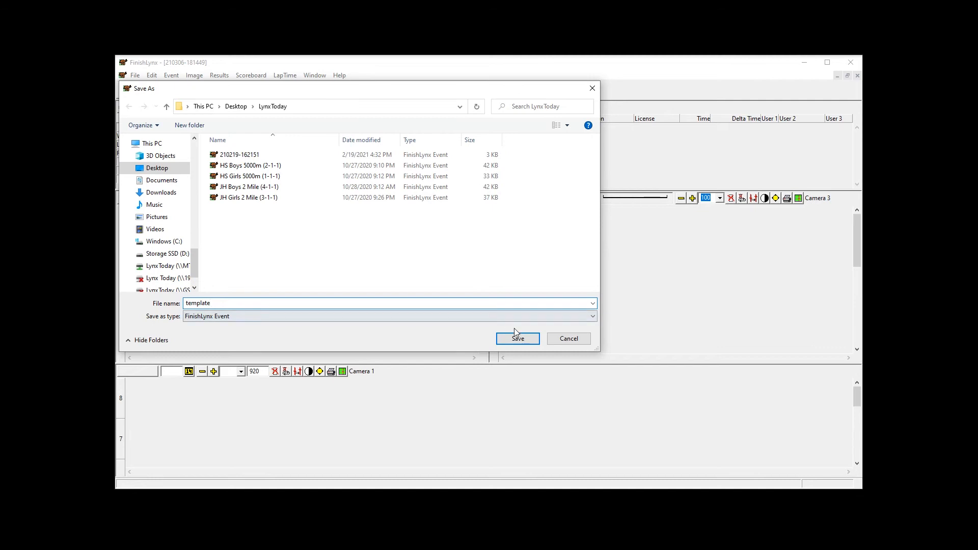
{"action": "left_click", "coordinate": [517, 338]}
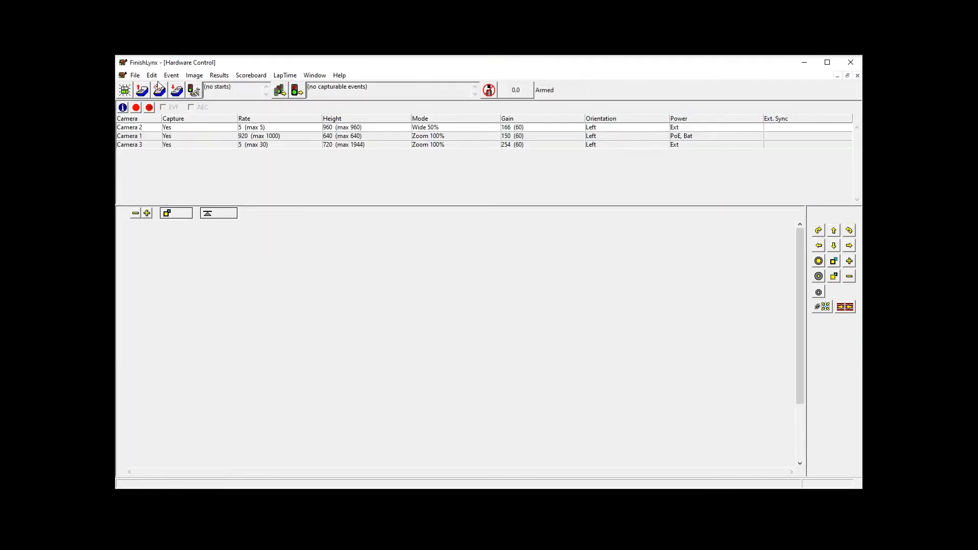
{"action": "left_click", "coordinate": [151, 75]}
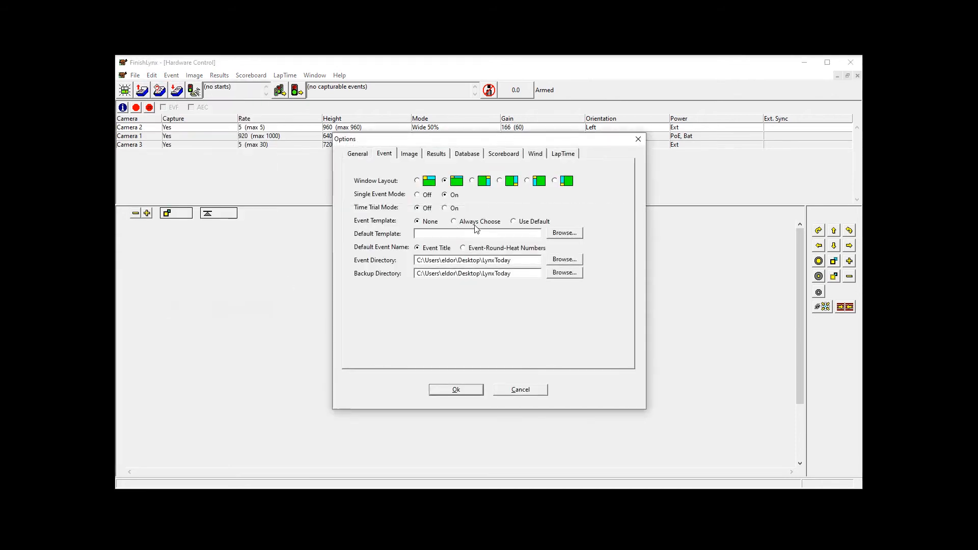
Step: Set Event Template to Use Default and browse to the saved 'template' file
{"action": "left_click", "coordinate": [513, 221]}
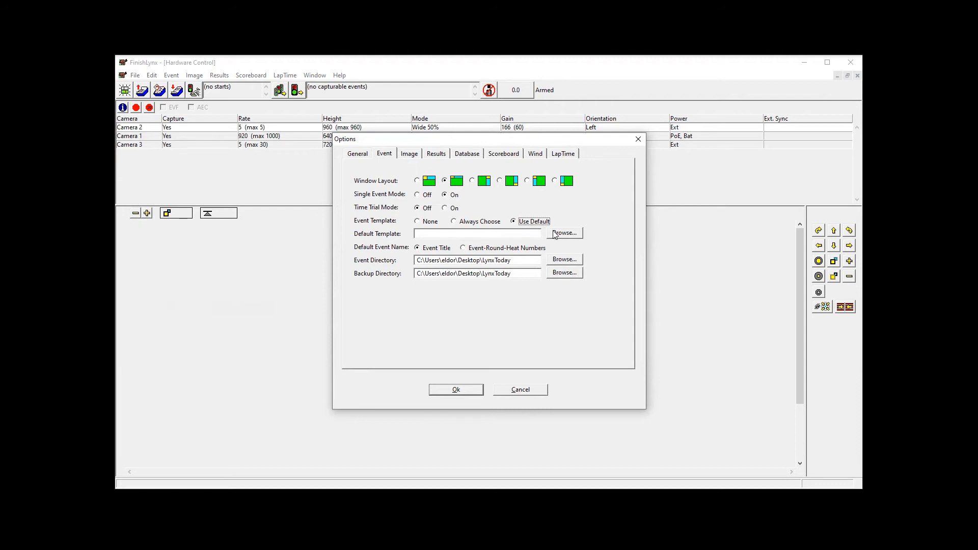
{"action": "left_click", "coordinate": [563, 232]}
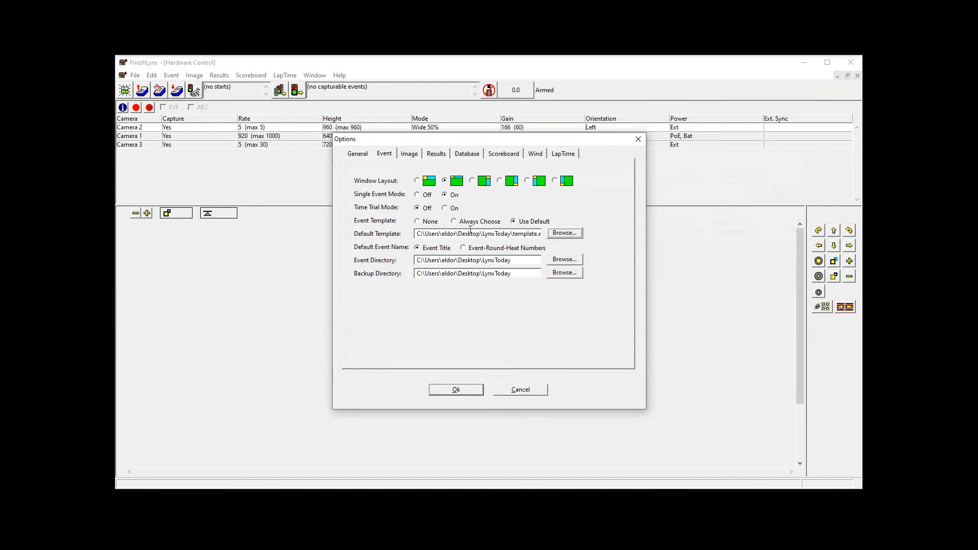
{"action": "mouse_move", "coordinate": [461, 326]}
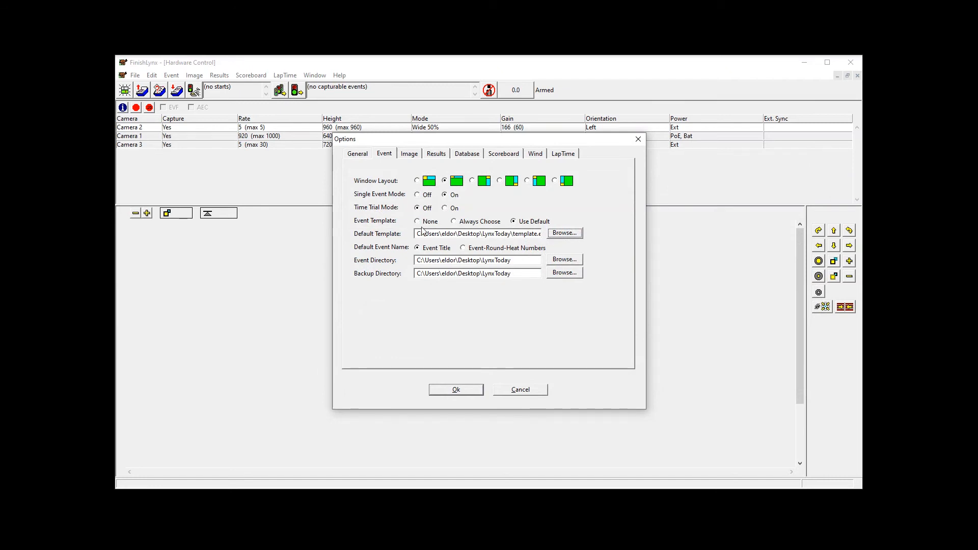
{"action": "mouse_move", "coordinate": [487, 388]}
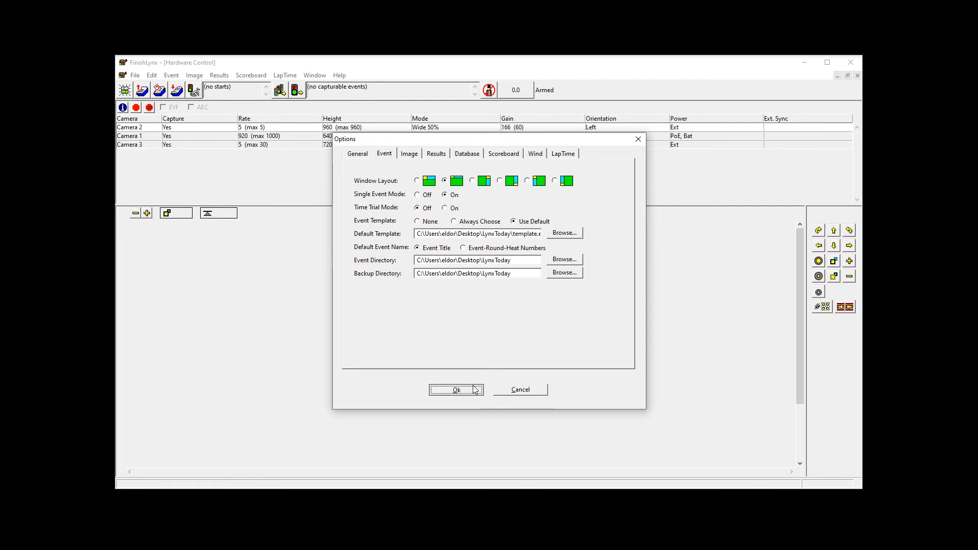
Step: Confirm the options, review the templated three-camera event, then close it
{"action": "left_click", "coordinate": [456, 389]}
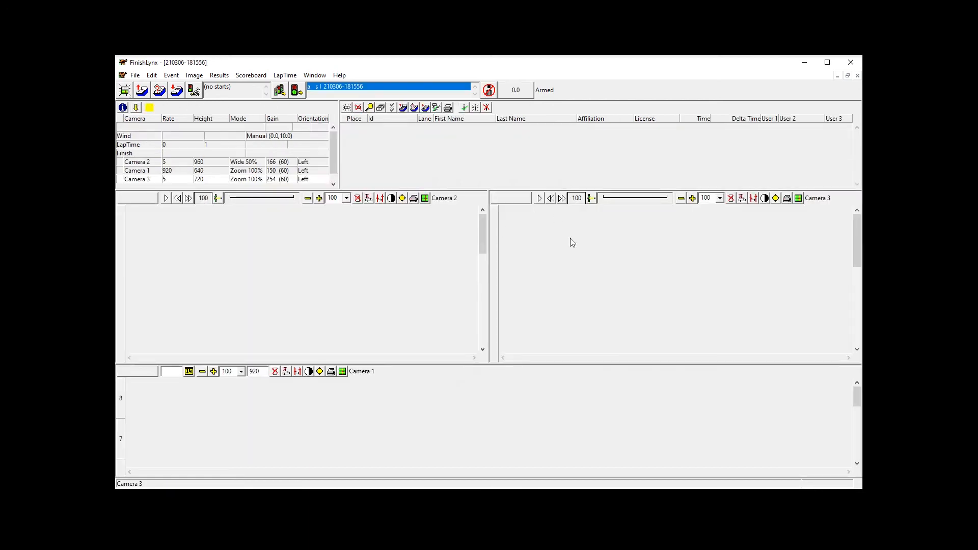
{"action": "mouse_move", "coordinate": [538, 323]}
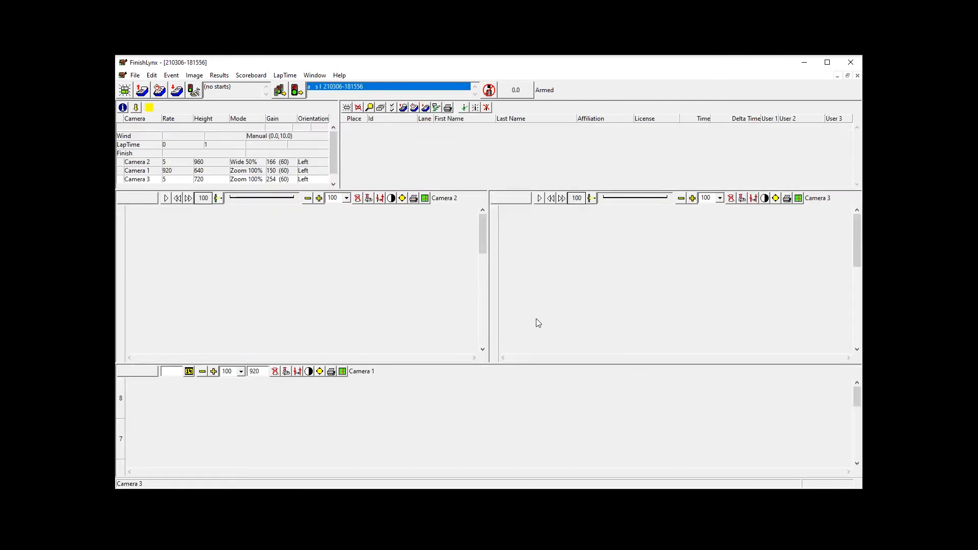
{"action": "left_click", "coordinate": [159, 91]}
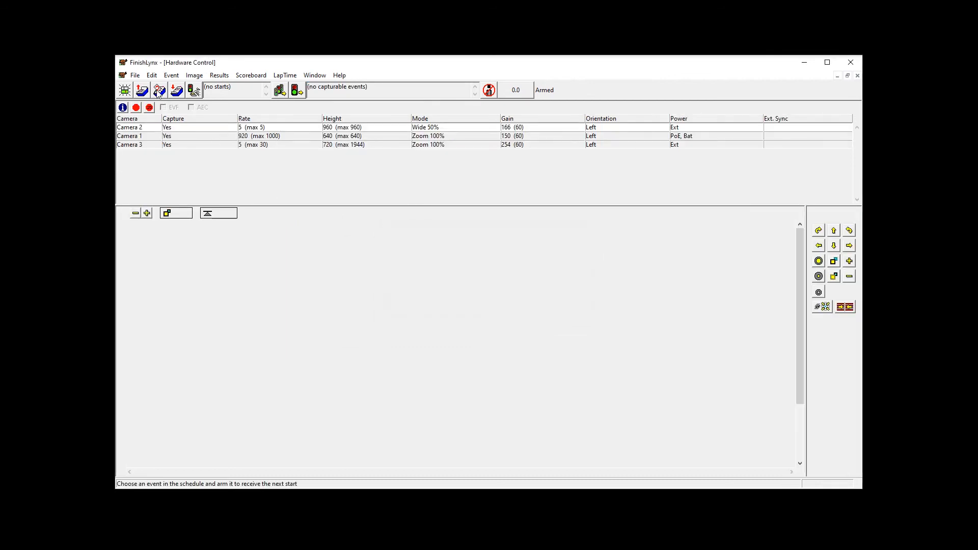
Step: Set Event Template to None, confirm, and close the resulting two-camera event
{"action": "left_click", "coordinate": [134, 75]}
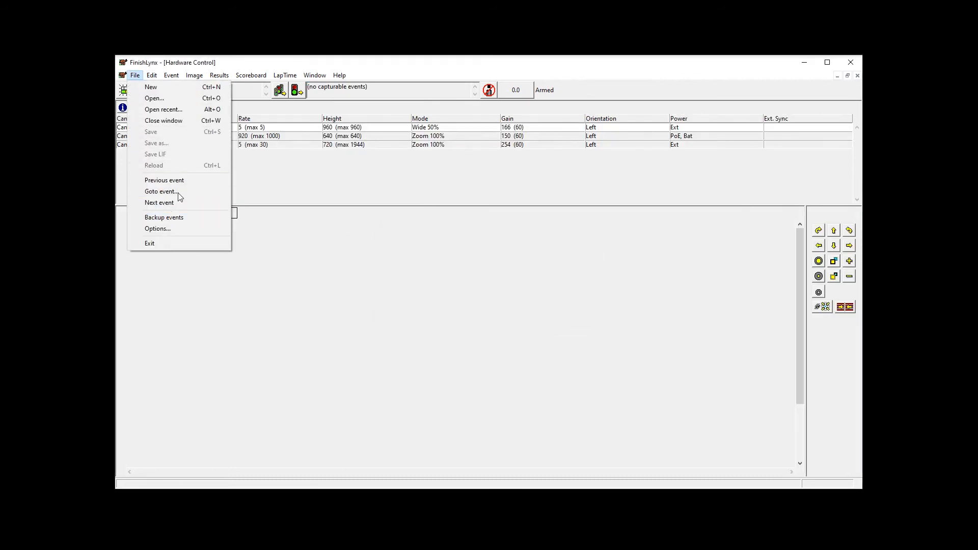
{"action": "left_click", "coordinate": [157, 228]}
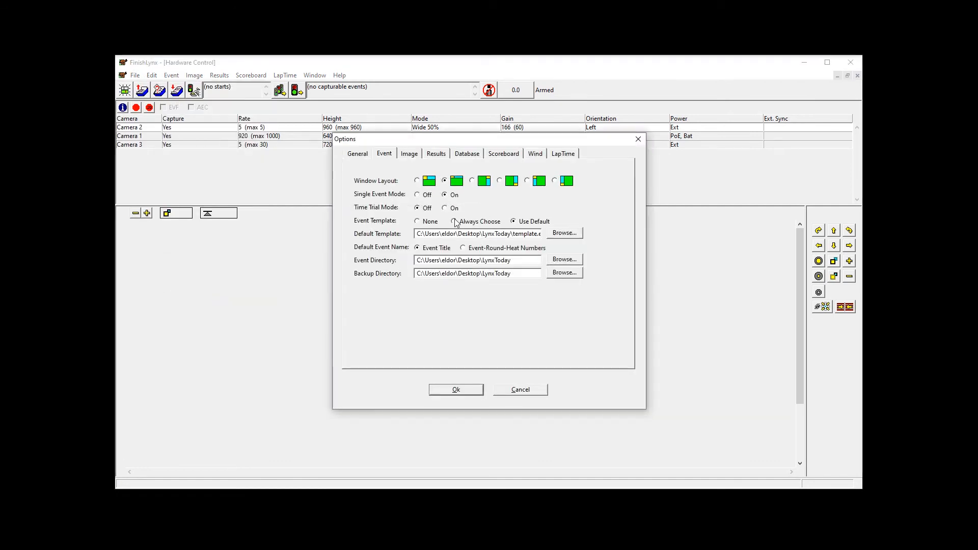
{"action": "left_click", "coordinate": [417, 221]}
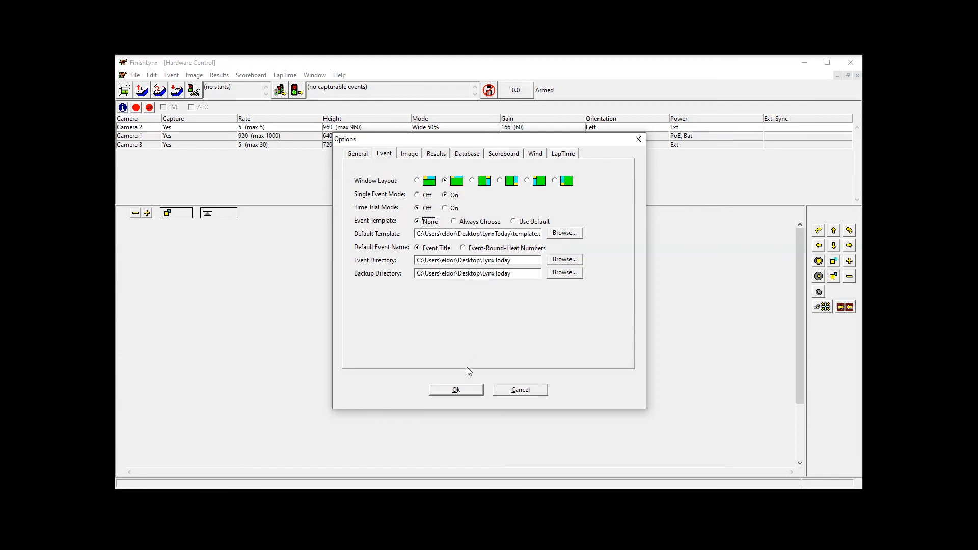
{"action": "left_click", "coordinate": [455, 389]}
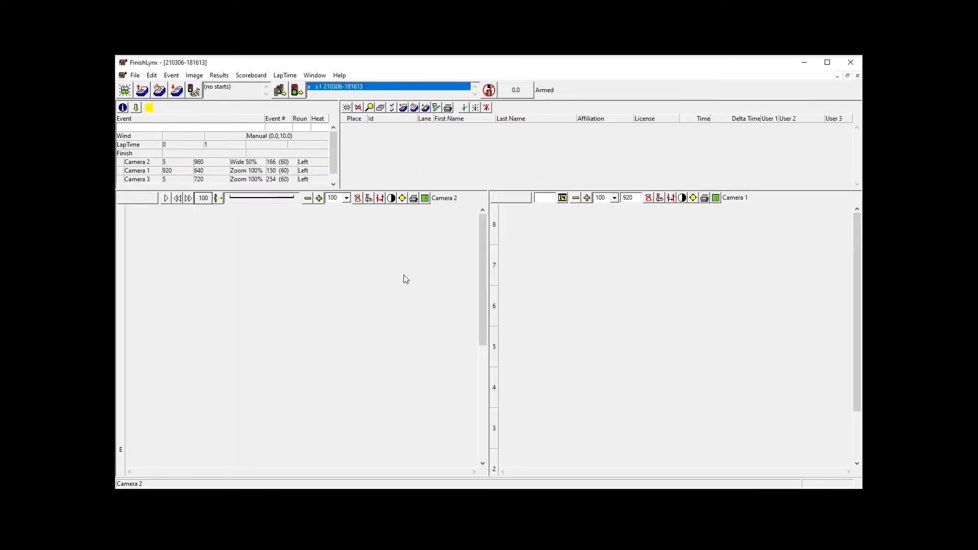
{"action": "left_click", "coordinate": [858, 74]}
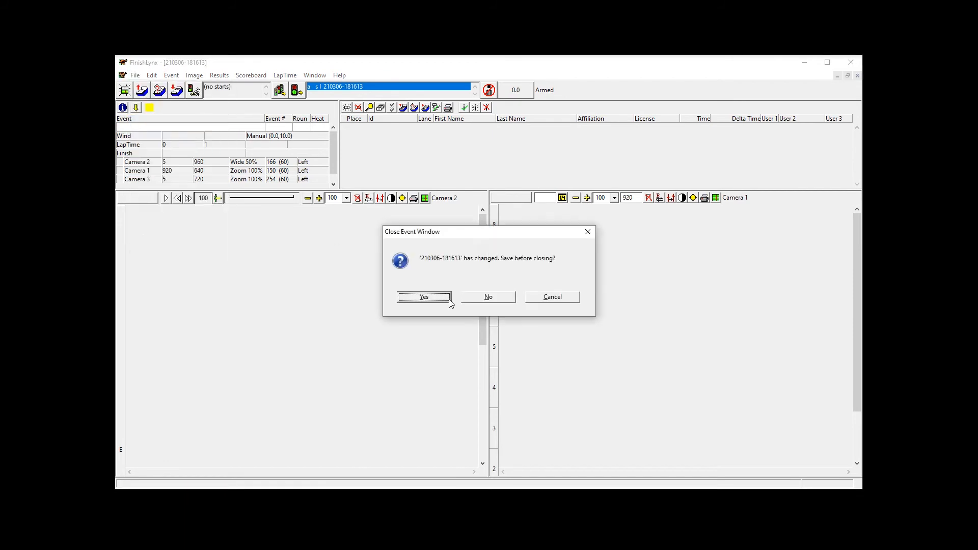
Step: Answer Yes to save the closing event, then reopen Event > Options
{"action": "left_click", "coordinate": [423, 297]}
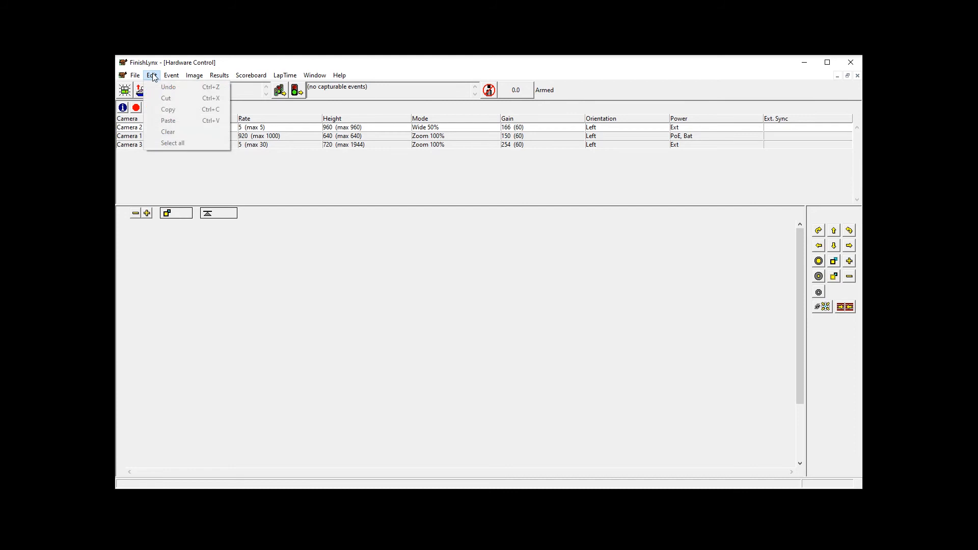
{"action": "left_click", "coordinate": [171, 74]}
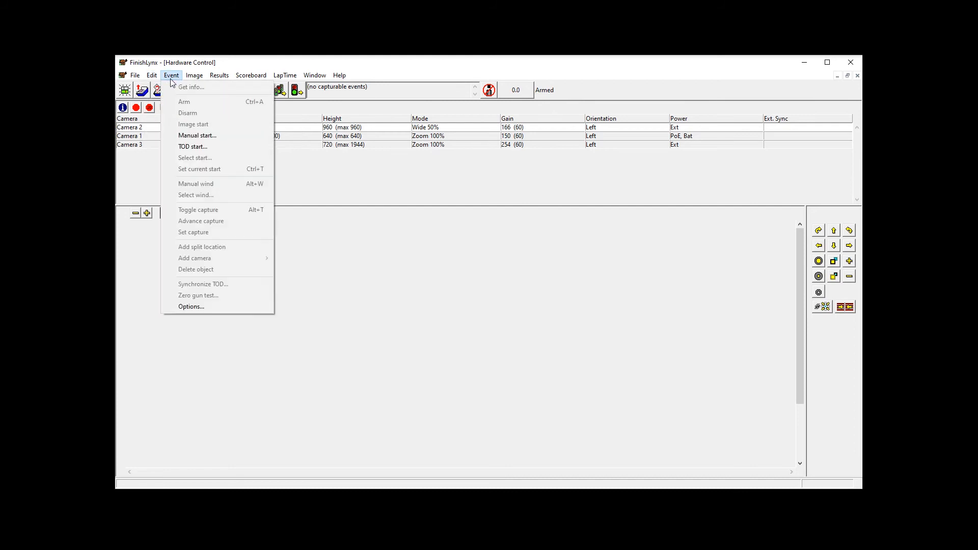
{"action": "mouse_move", "coordinate": [192, 306]}
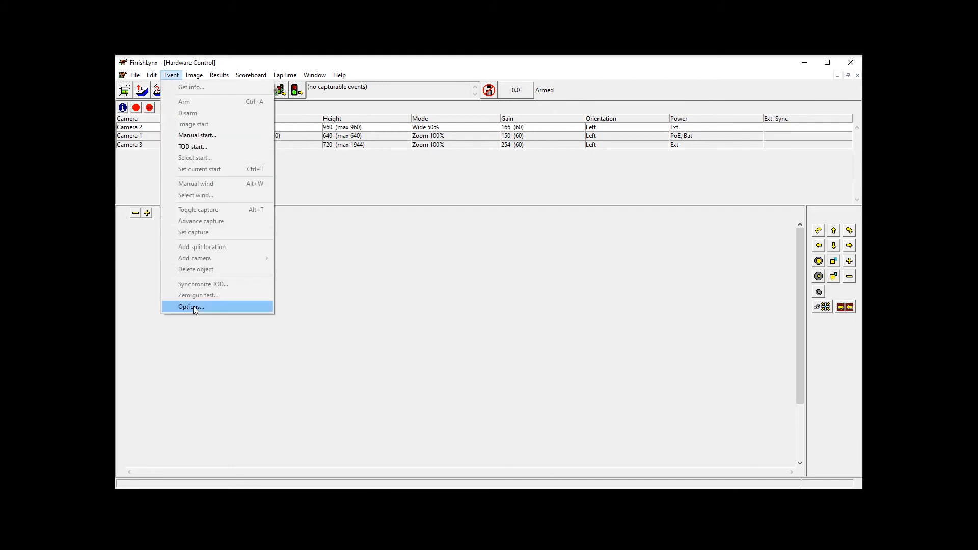
{"action": "left_click", "coordinate": [191, 307]}
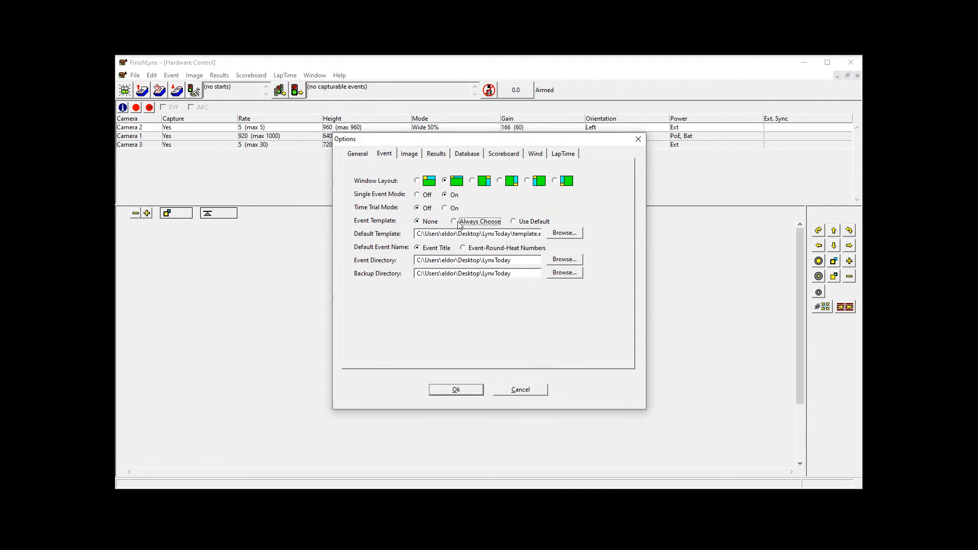
Step: Set the Event Template option to Always Choose so new events prompt for a template
{"action": "left_click", "coordinate": [455, 389]}
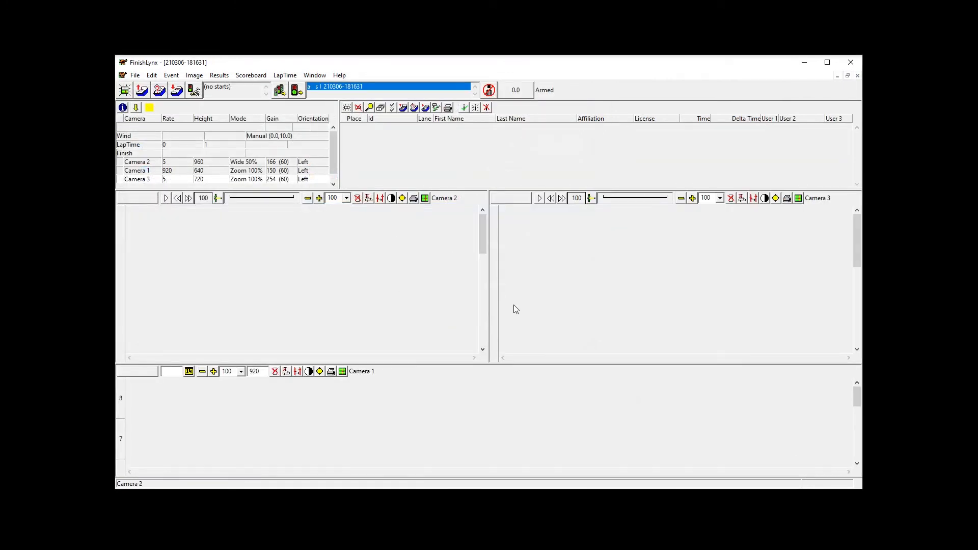
{"action": "mouse_move", "coordinate": [523, 337]}
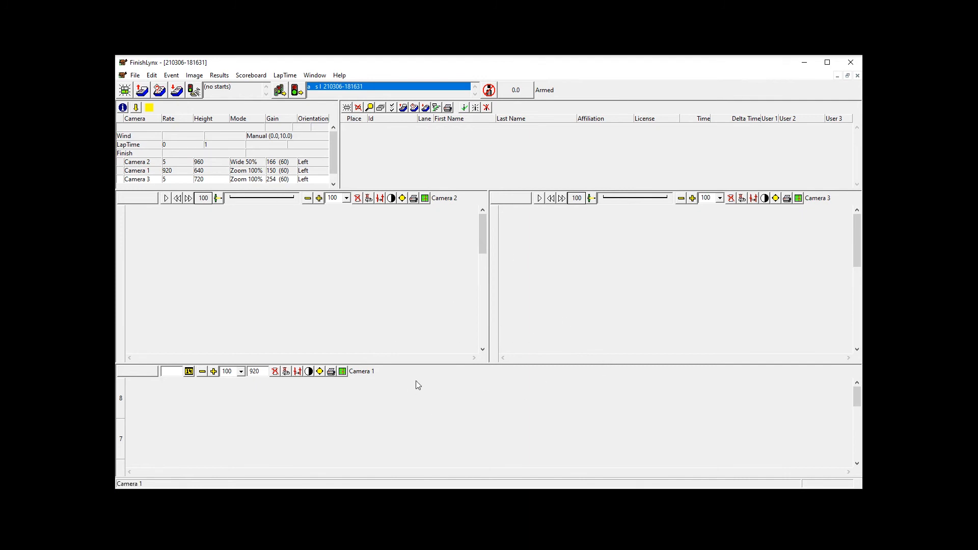
{"action": "mouse_move", "coordinate": [480, 306]}
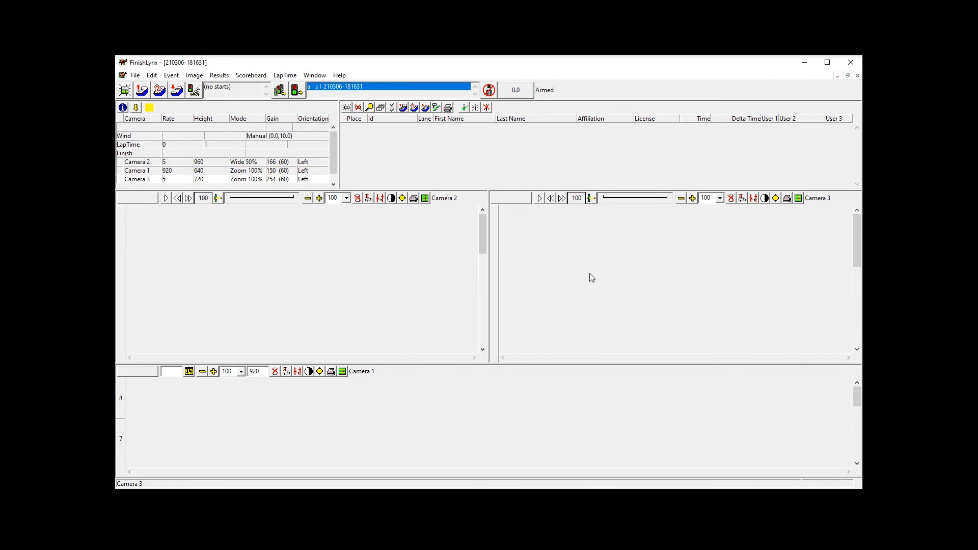
{"action": "mouse_move", "coordinate": [546, 302]}
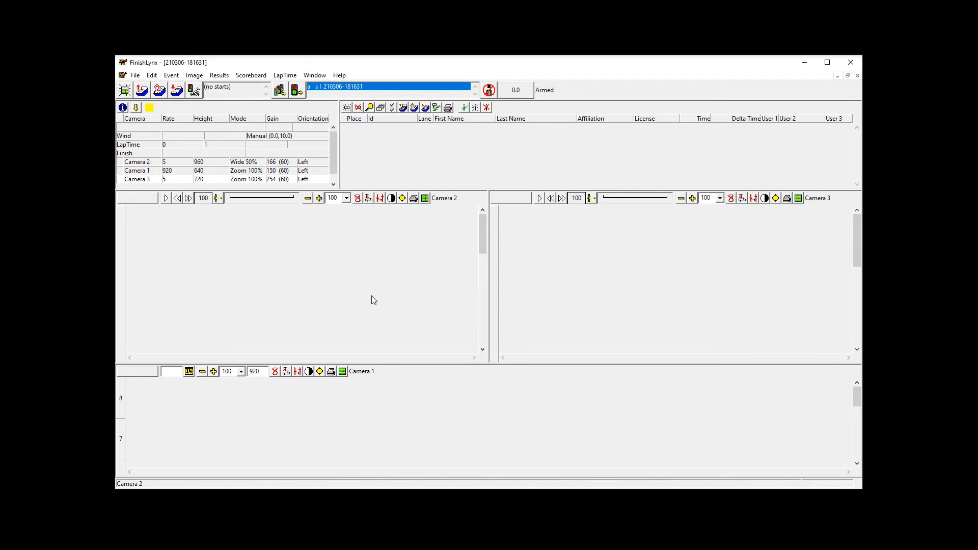
{"action": "mouse_move", "coordinate": [143, 171]}
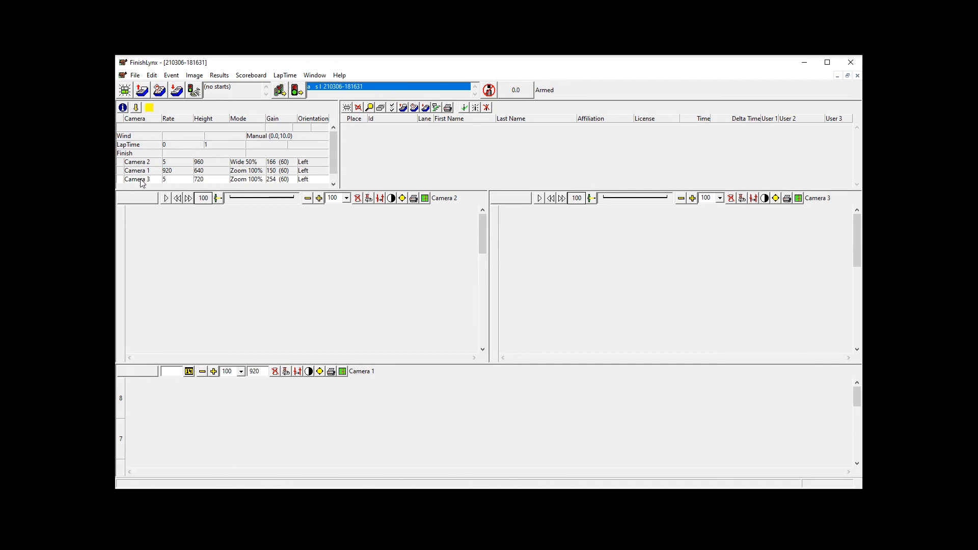
Step: Place Camera 3 in the bottom view so every pane shows Camera 3
{"action": "left_click", "coordinate": [312, 179]}
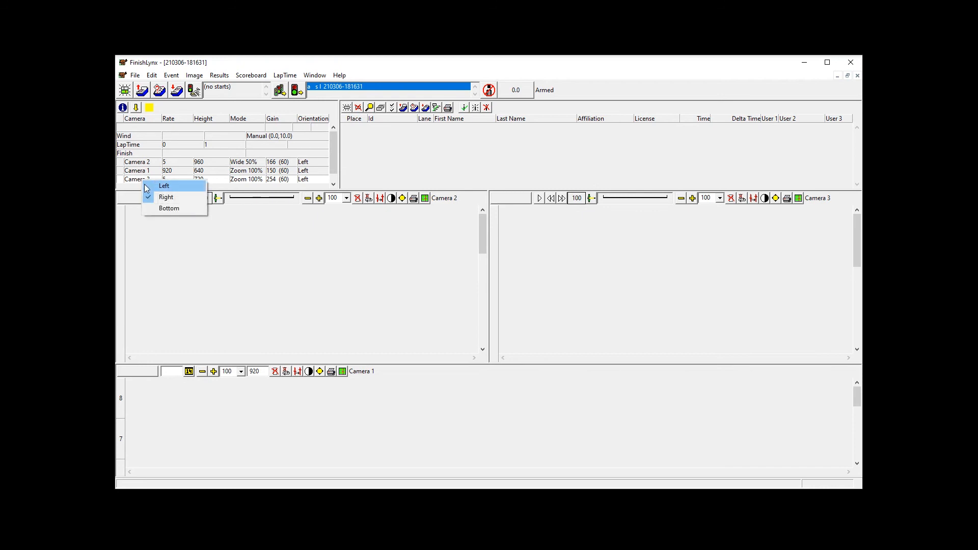
{"action": "left_click", "coordinate": [164, 186]}
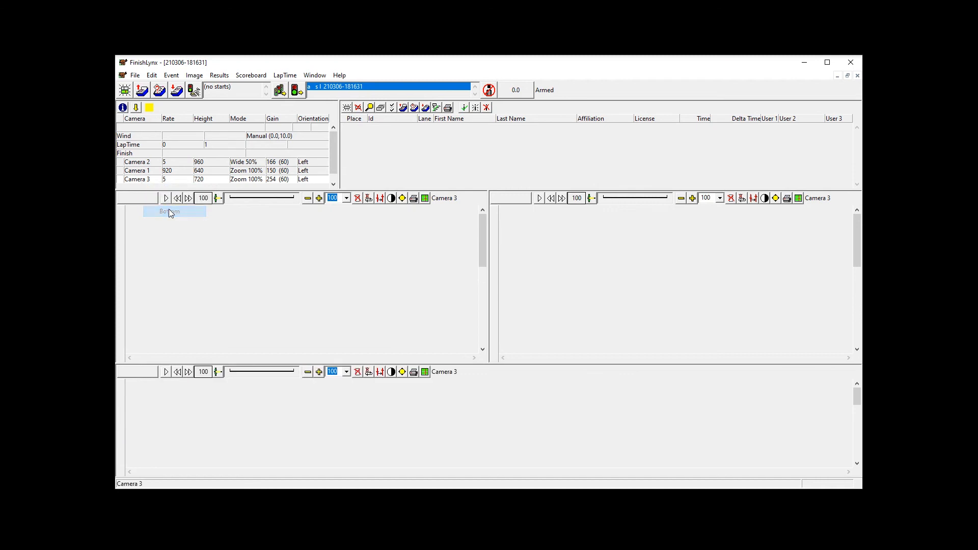
{"action": "mouse_move", "coordinate": [443, 193]}
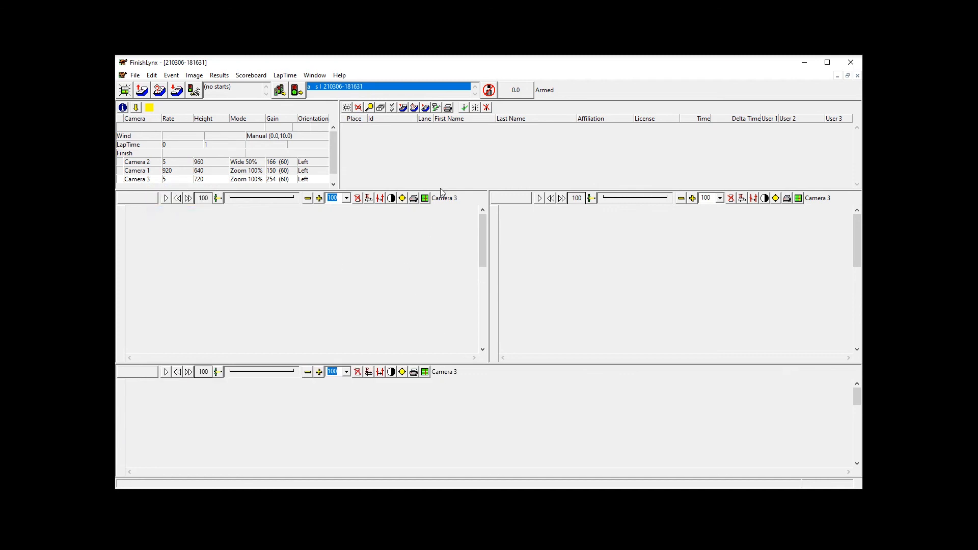
{"action": "mouse_move", "coordinate": [520, 188]}
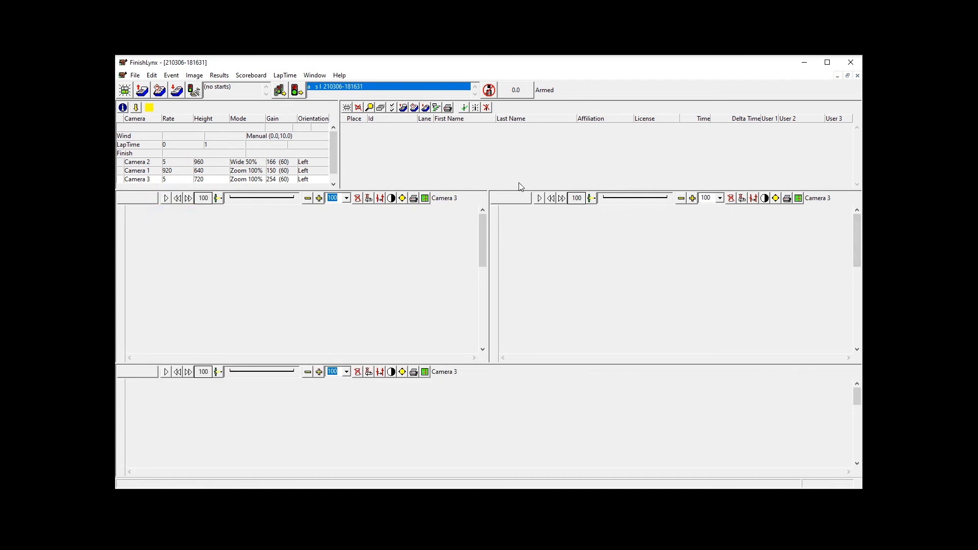